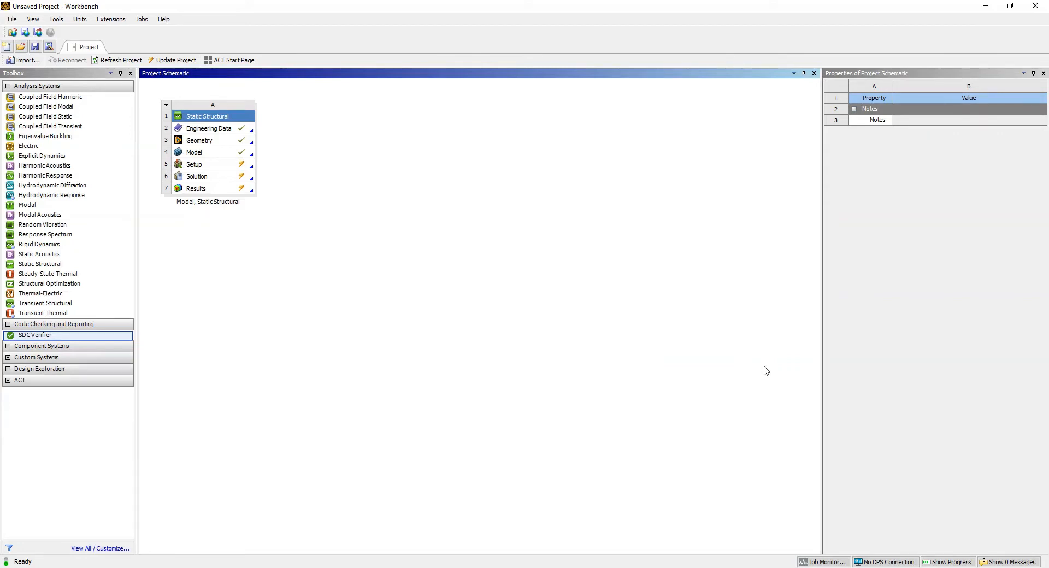
pyautogui.moveTo(691, 303)
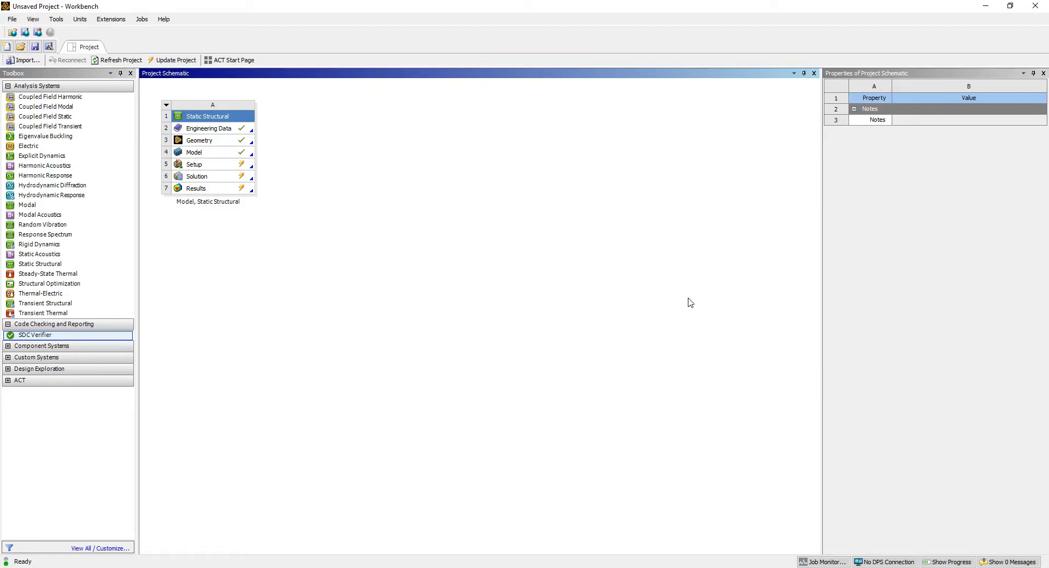
pyautogui.moveTo(689, 306)
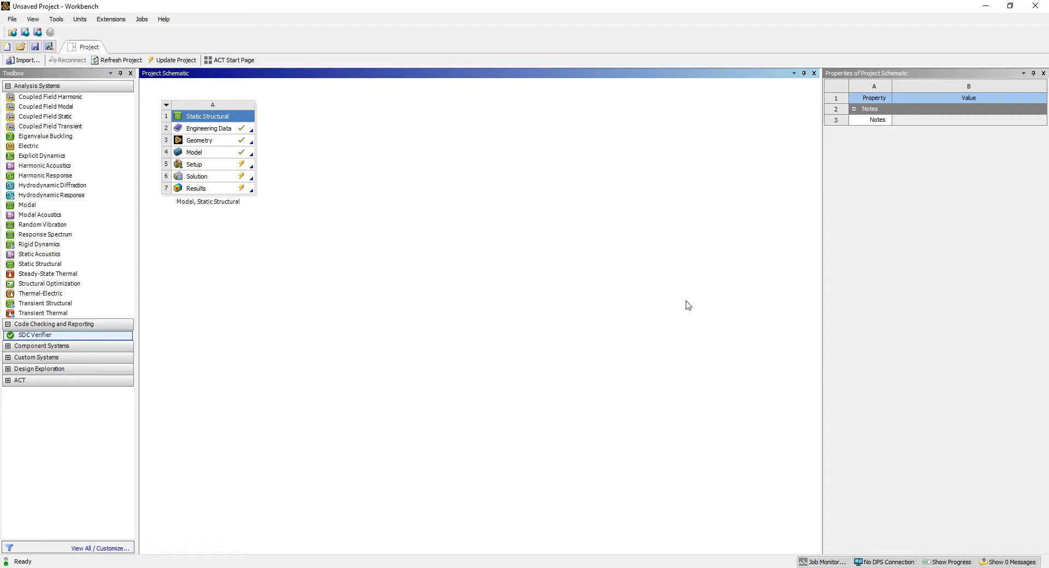
pyautogui.moveTo(680, 308)
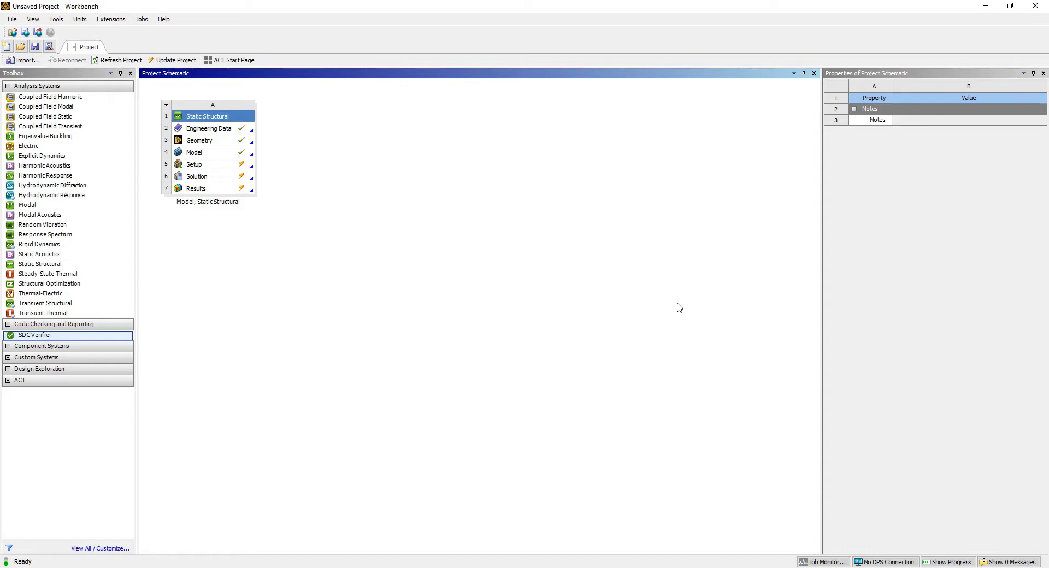
pyautogui.moveTo(134, 146)
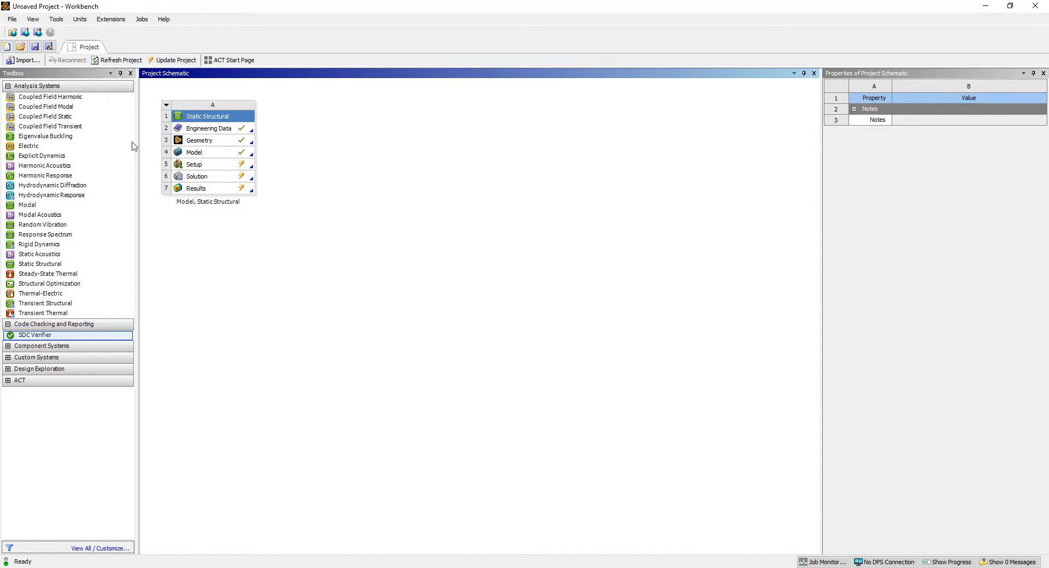
pyautogui.moveTo(93, 327)
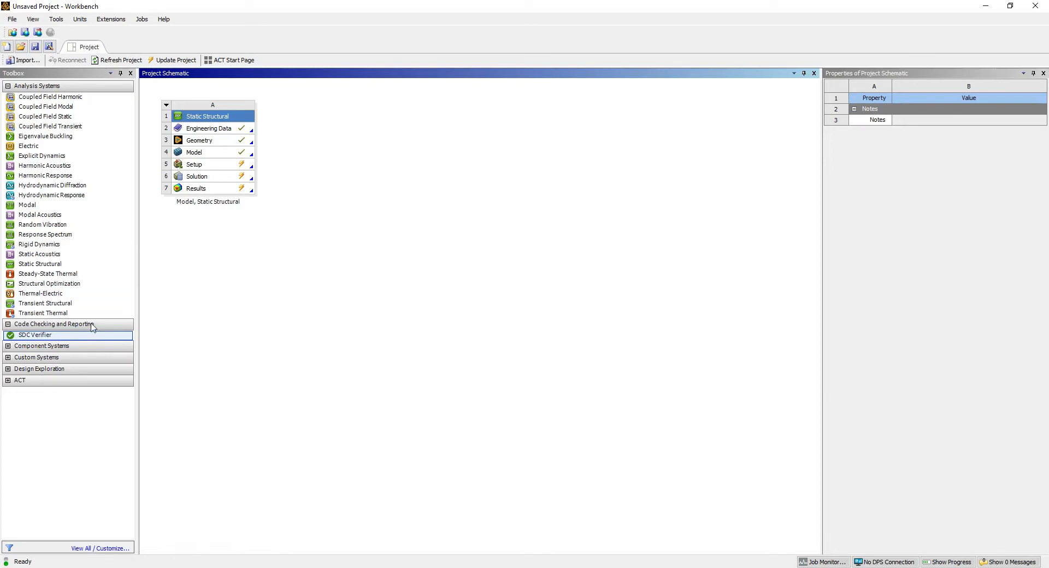
pyautogui.moveTo(111, 330)
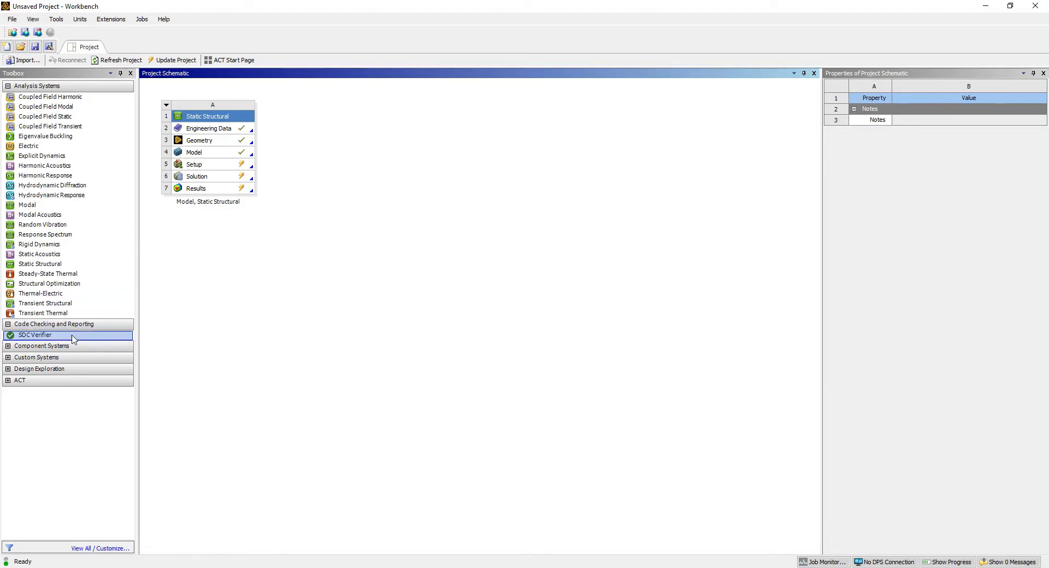
pyautogui.moveTo(74, 341)
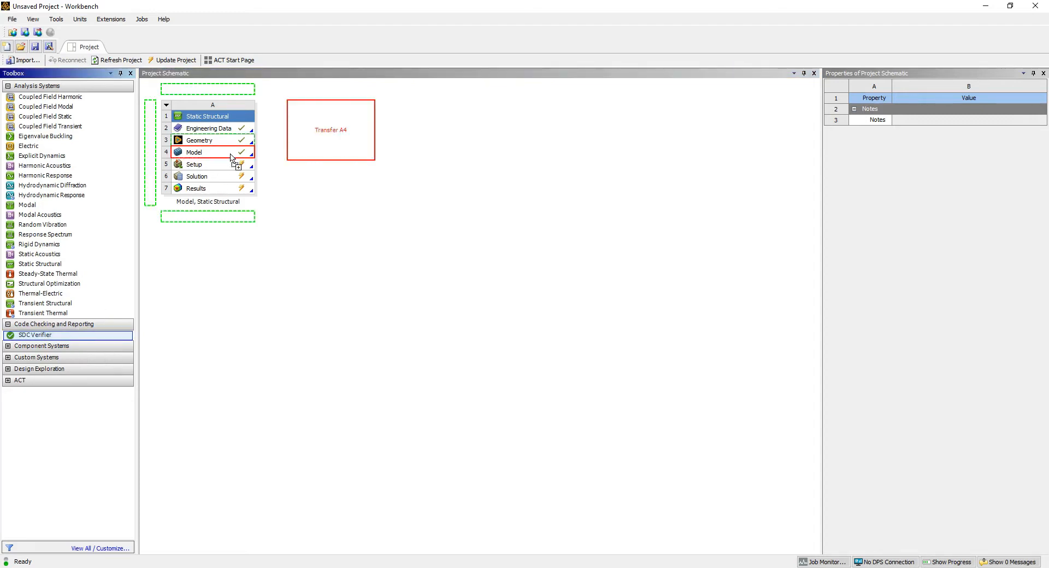
# Step: Drop SDC Verifier onto A4 Model, select B2 Model and tick Embed Mode in its Properties
pyautogui.moveTo(34, 334); pyautogui.dragTo(214, 152)
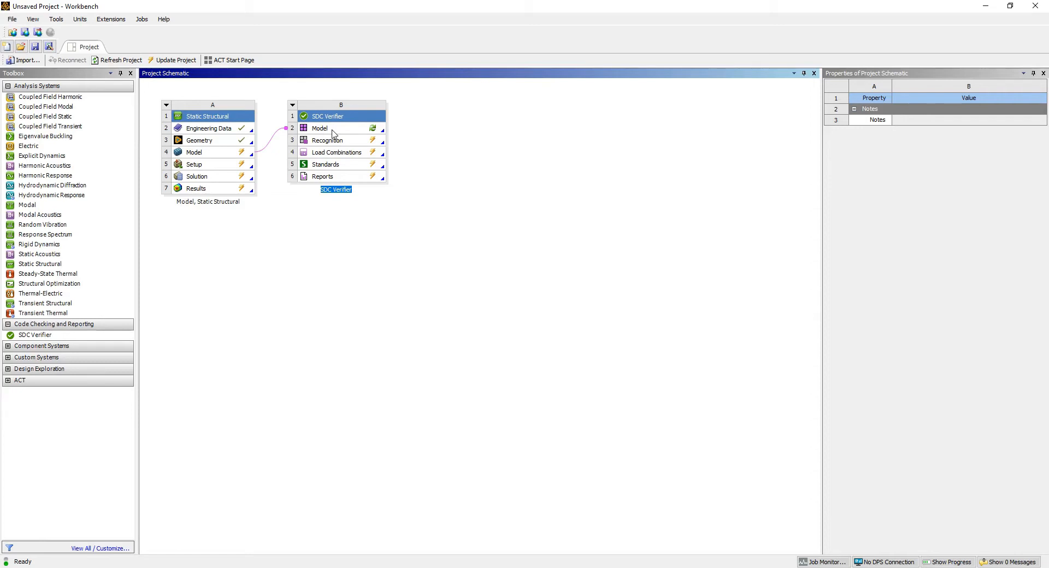
pyautogui.click(332, 128)
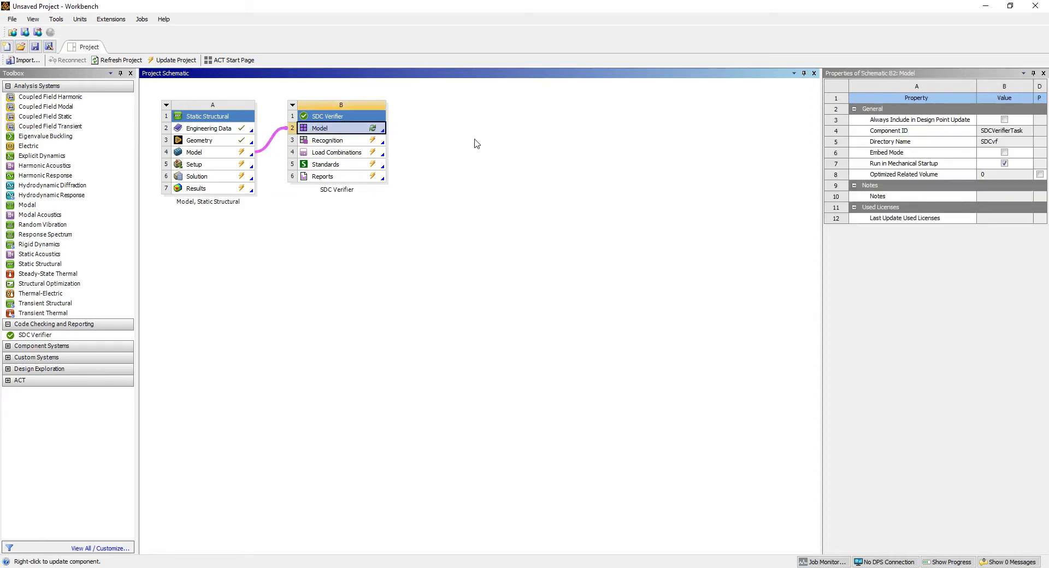
pyautogui.moveTo(836, 83)
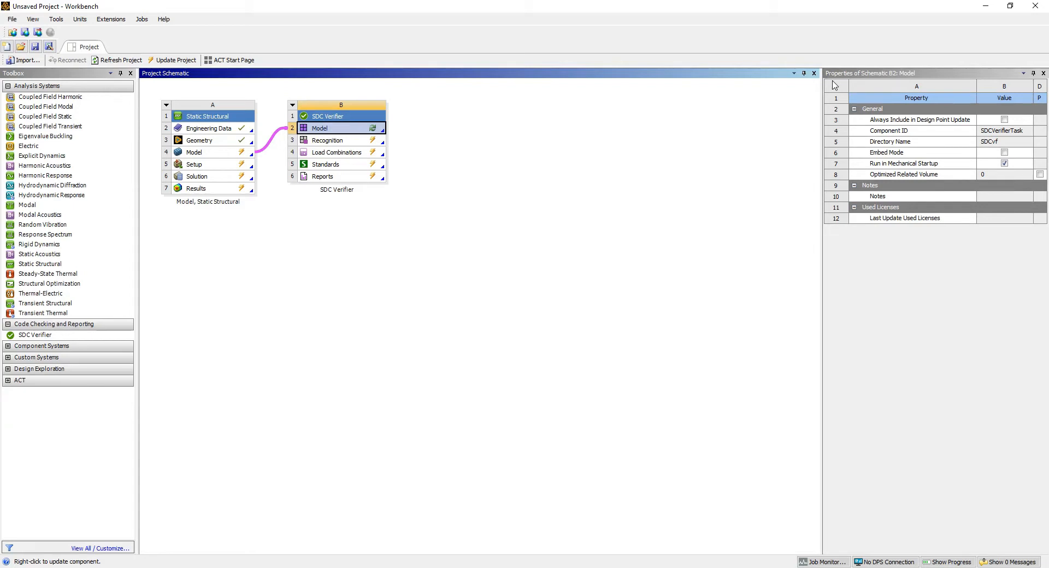
pyautogui.moveTo(874, 202)
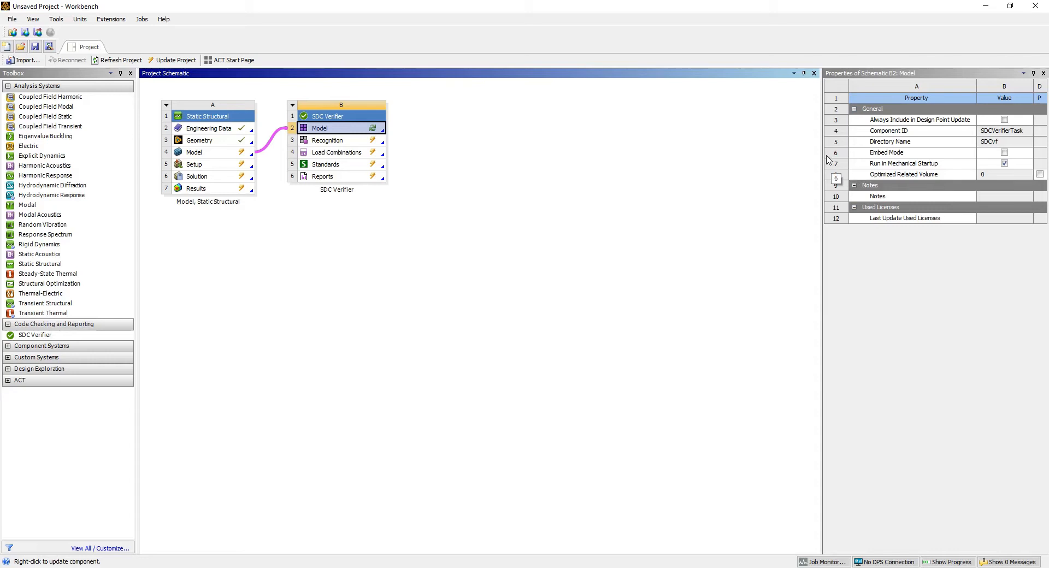
pyautogui.moveTo(898, 163)
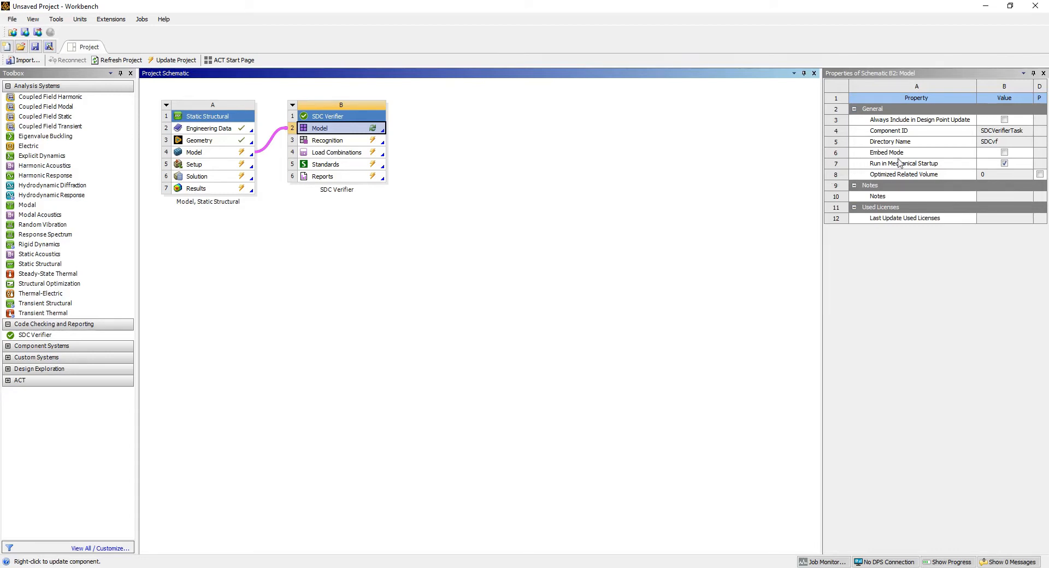
pyautogui.click(1003, 153)
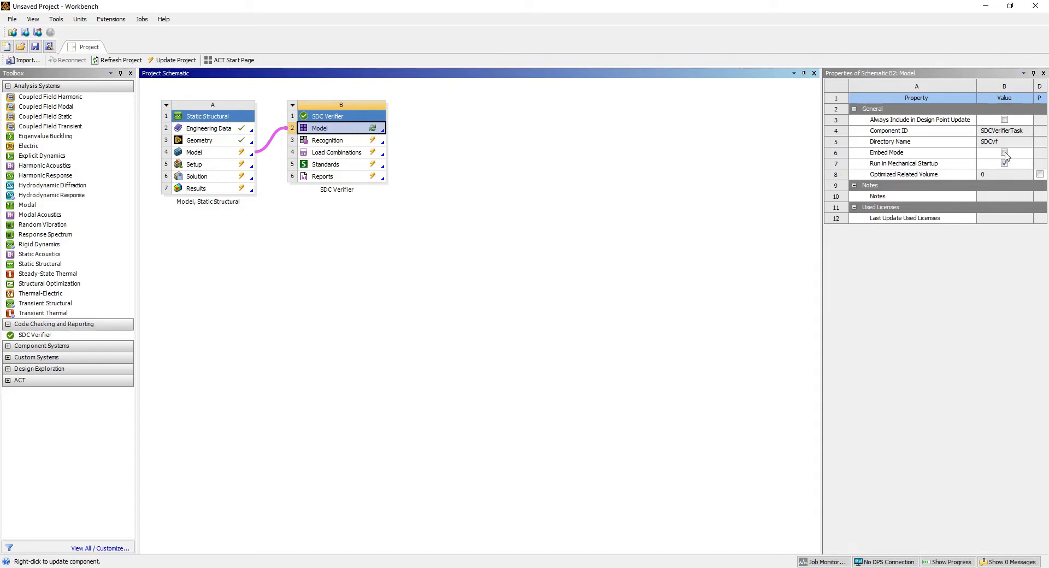
pyautogui.click(1004, 153)
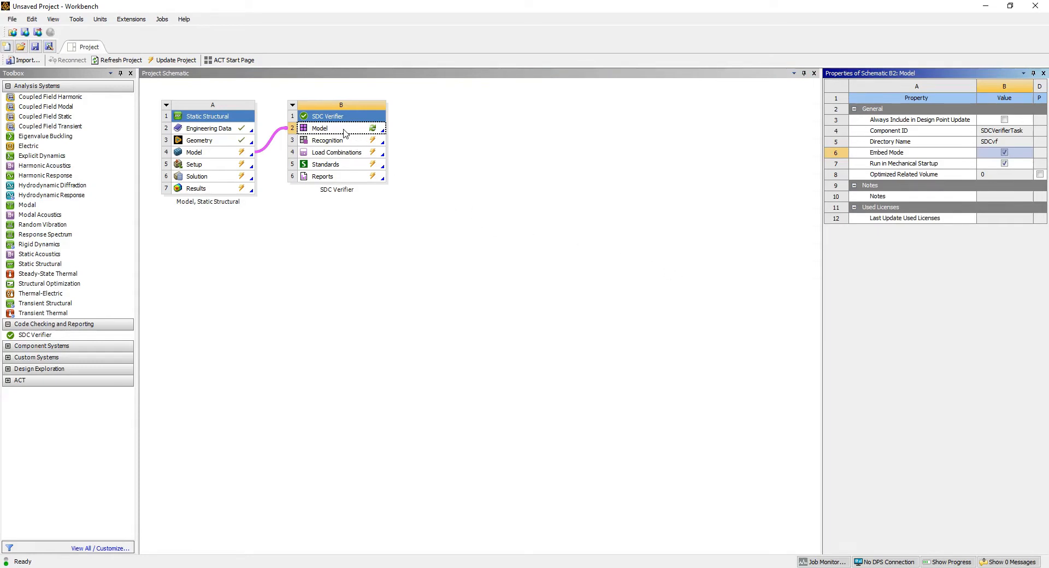
# Step: Launch Mechanical from the B2 Model cell and select SDC Verifier (B) in the Outline
pyautogui.rightClick(327, 128)
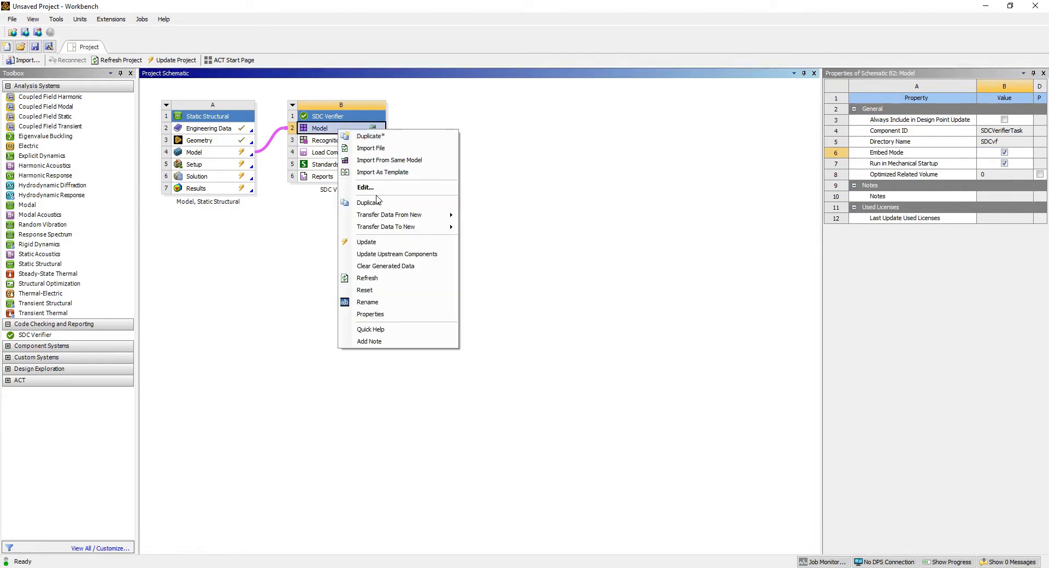
pyautogui.click(365, 188)
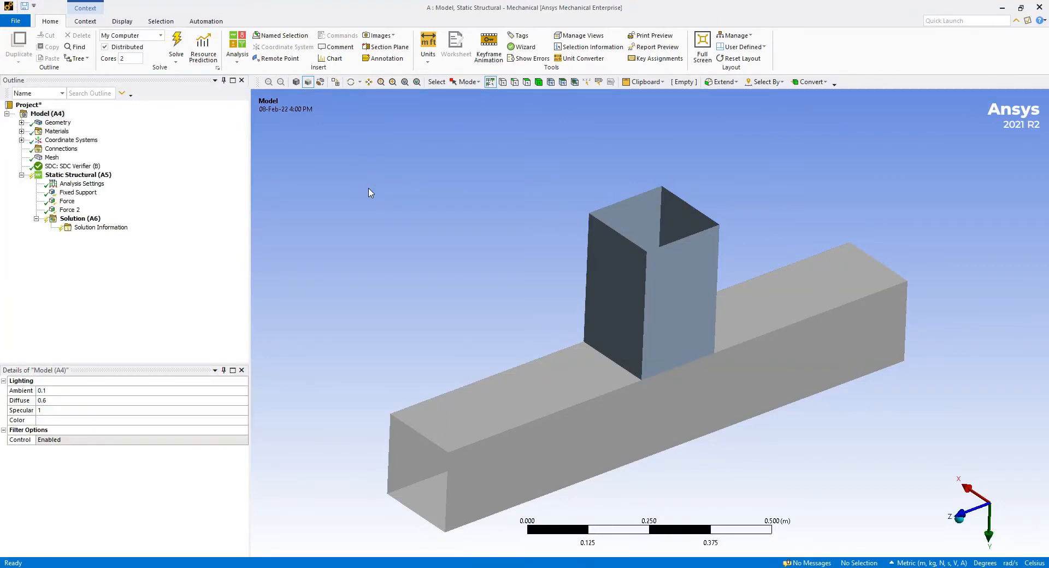
pyautogui.click(175, 47)
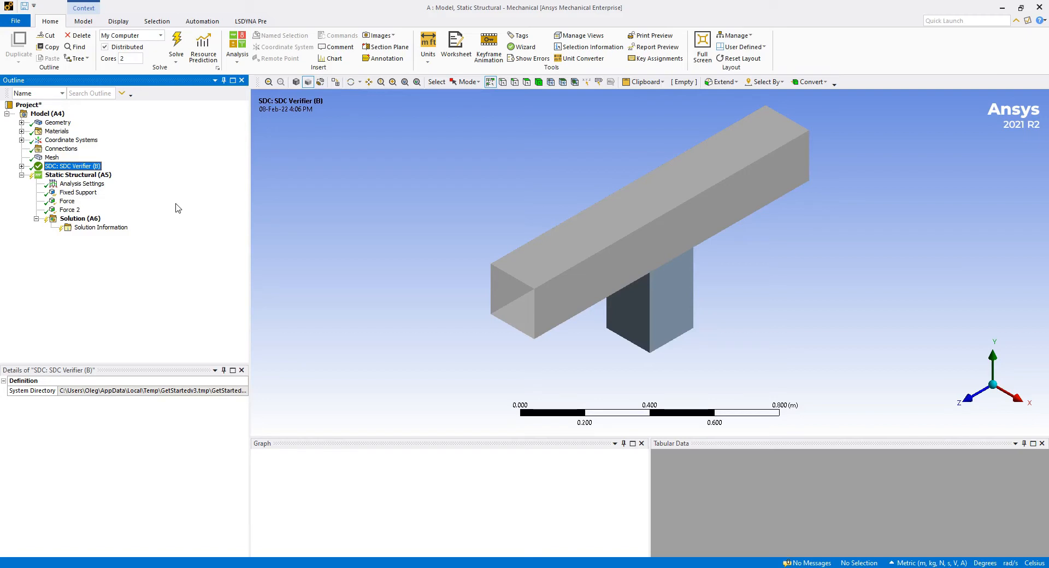
pyautogui.moveTo(267, 146)
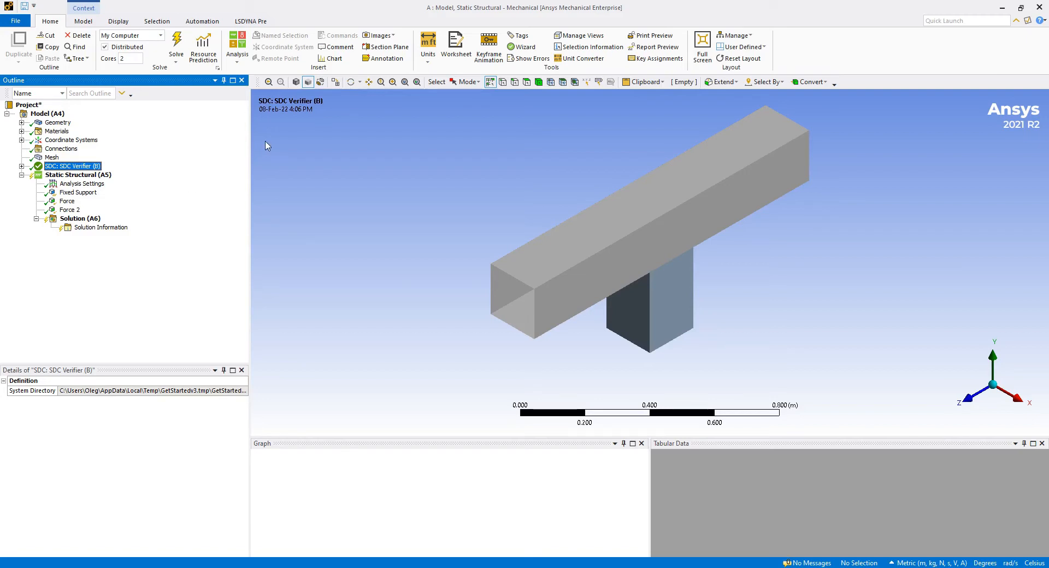
pyautogui.moveTo(430, 112)
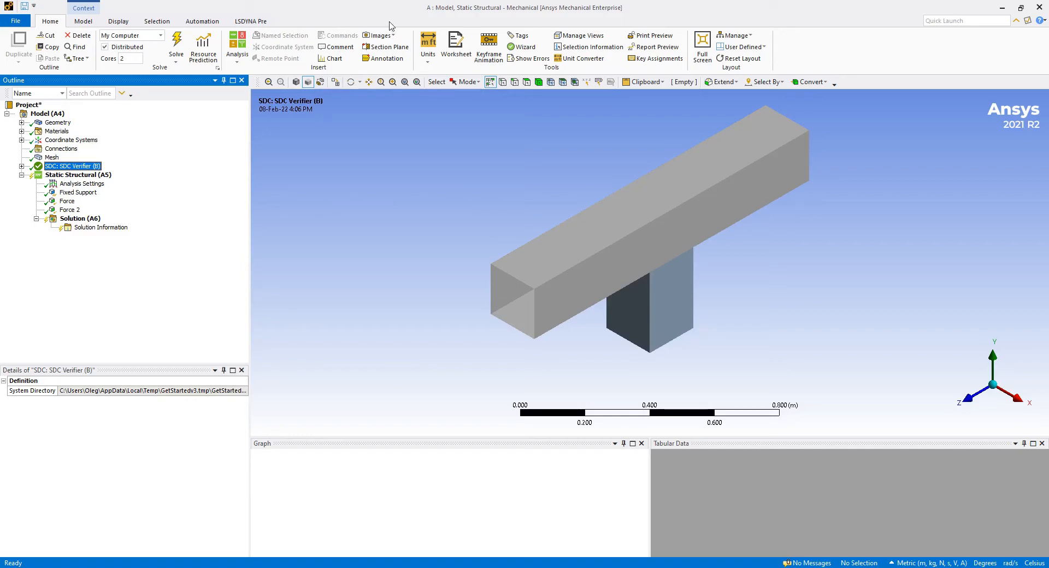
pyautogui.moveTo(352, 23)
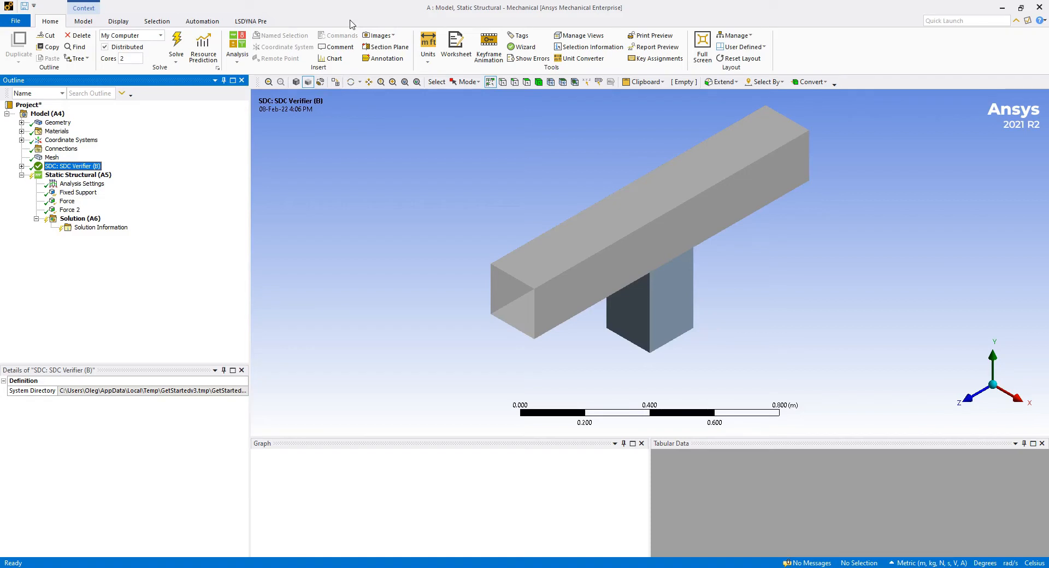
# Step: Enable the SDC Verifier main tab via Customize the Ribbon and display its commands
pyautogui.rightClick(349, 24)
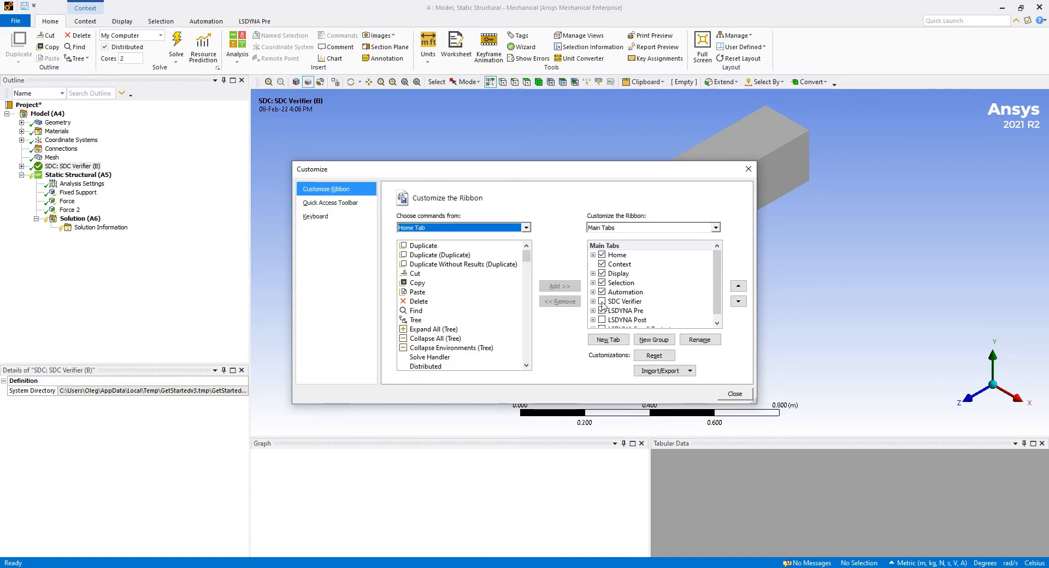
pyautogui.click(601, 302)
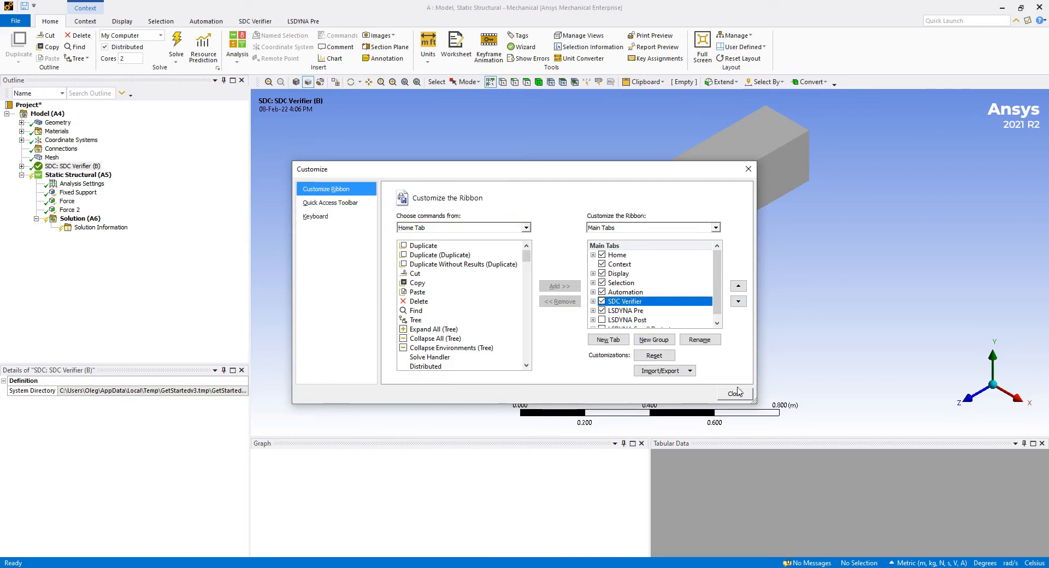
pyautogui.click(735, 393)
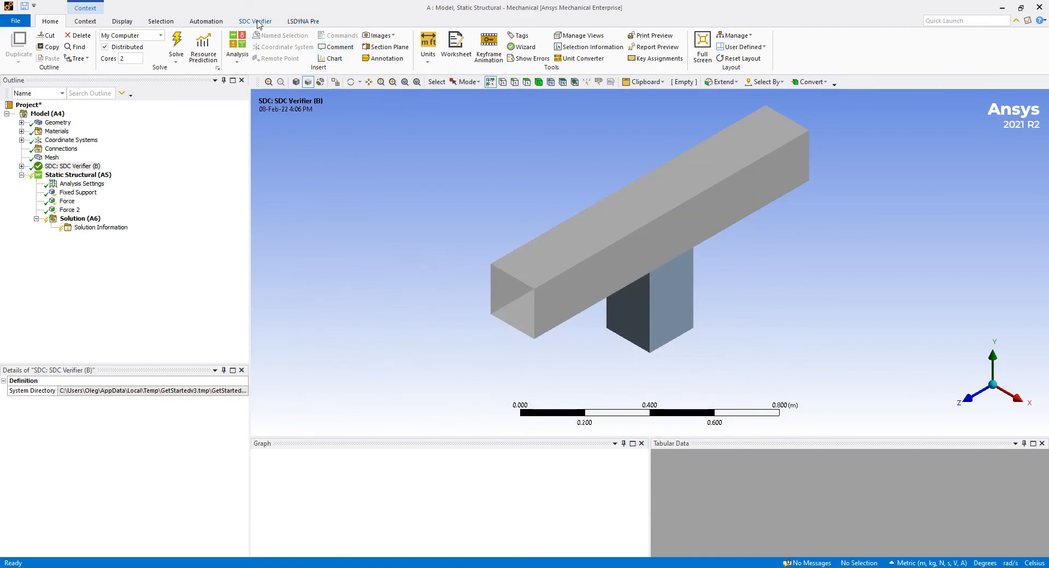
pyautogui.click(254, 21)
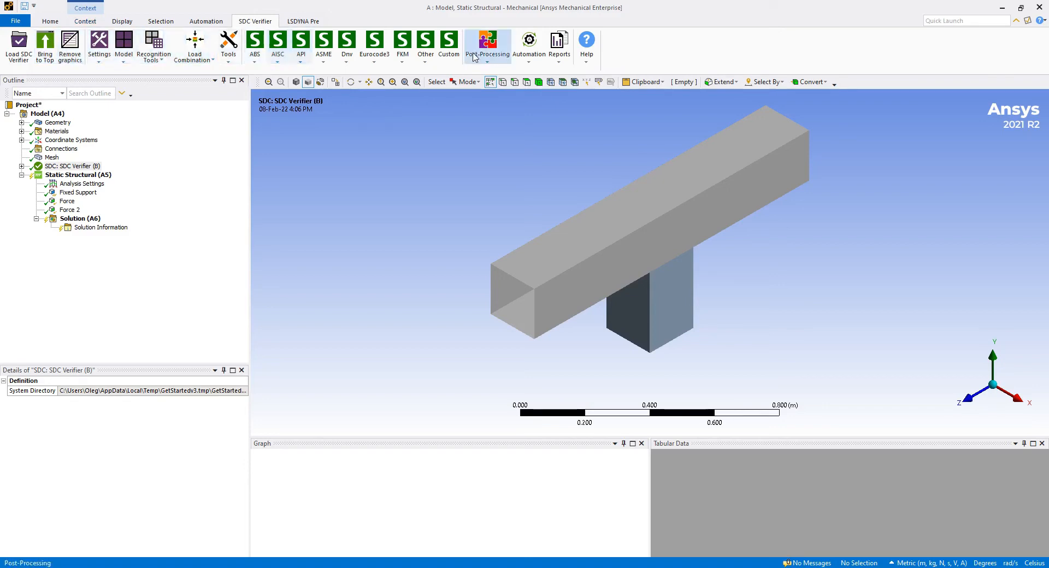
pyautogui.click(586, 42)
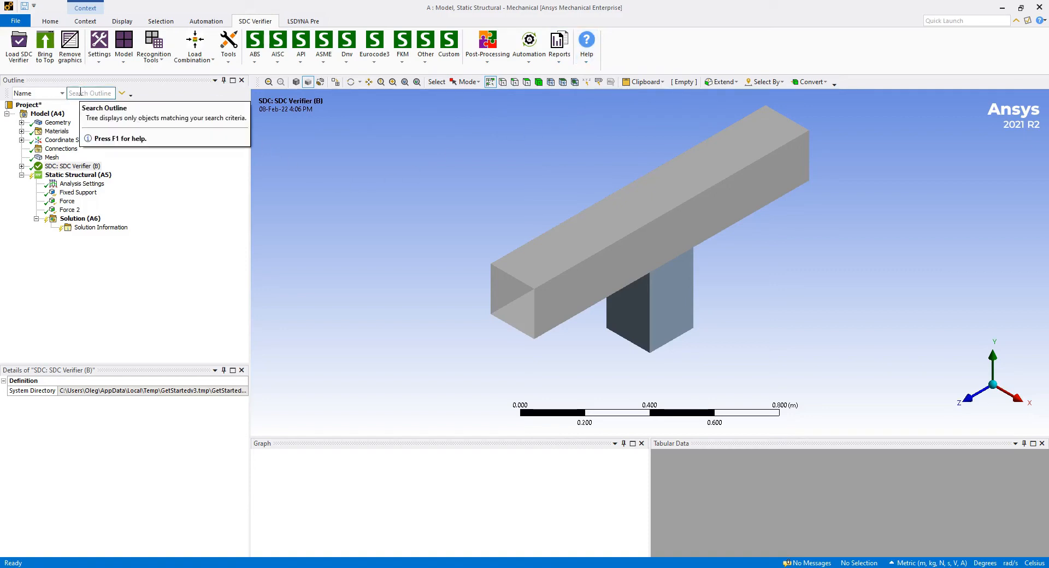
pyautogui.moveTo(21, 171)
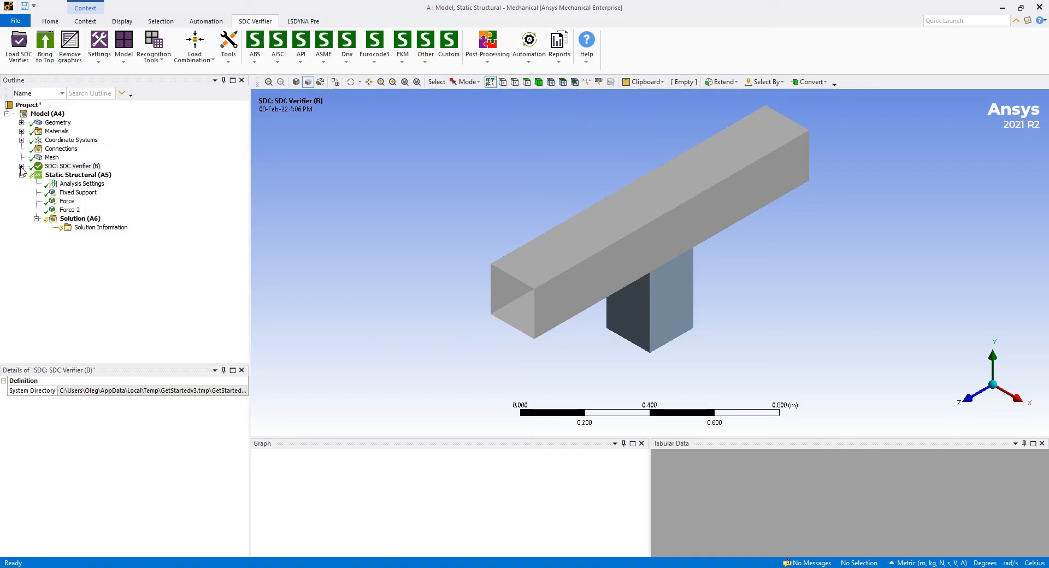
# Step: Expand SDC Verifier (B) and its Recognition Tools to show Joint Finder and Weld Finder
pyautogui.click(21, 166)
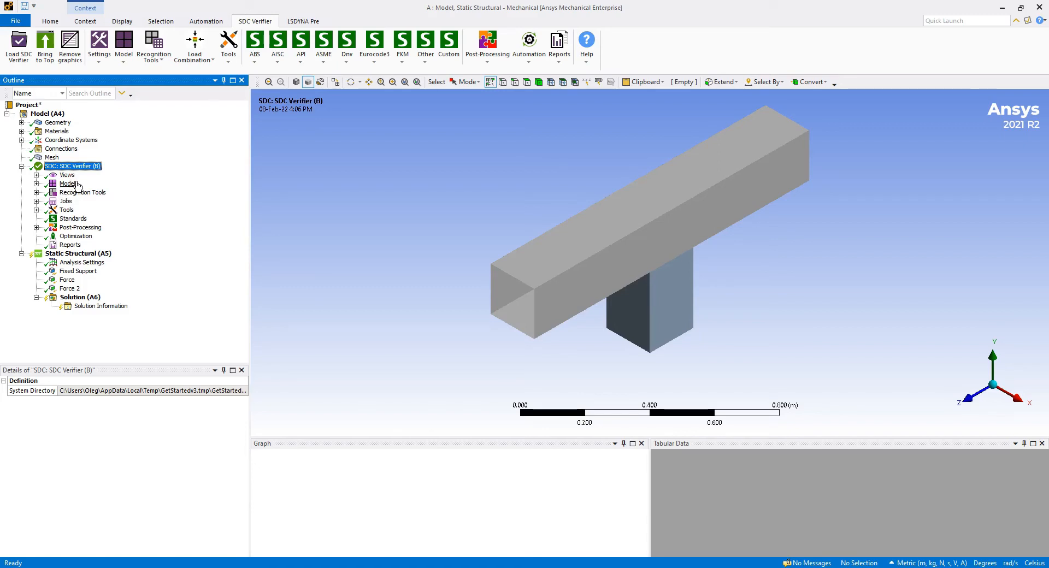
pyautogui.click(36, 192)
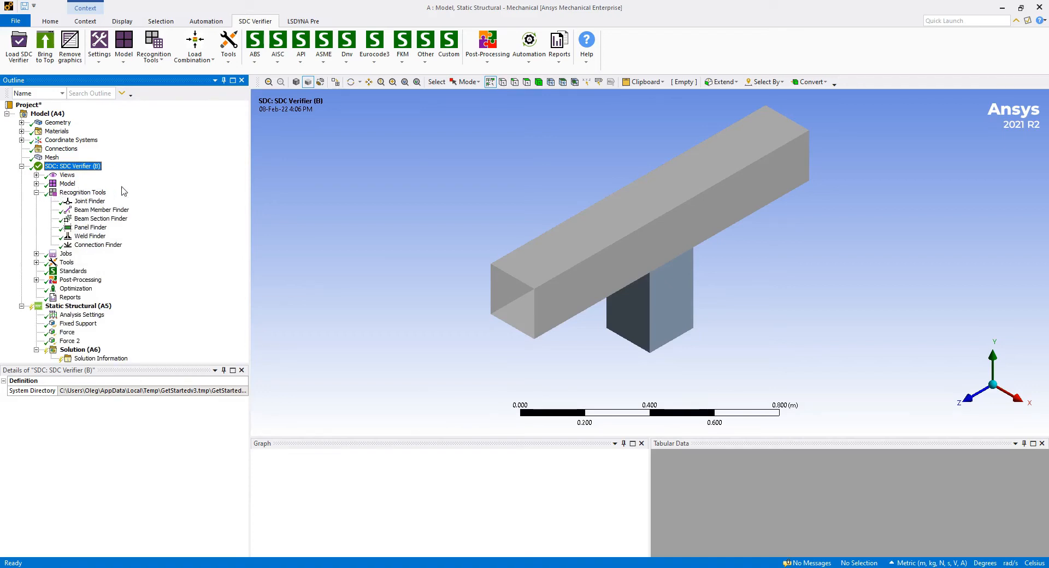
pyautogui.moveTo(115, 201)
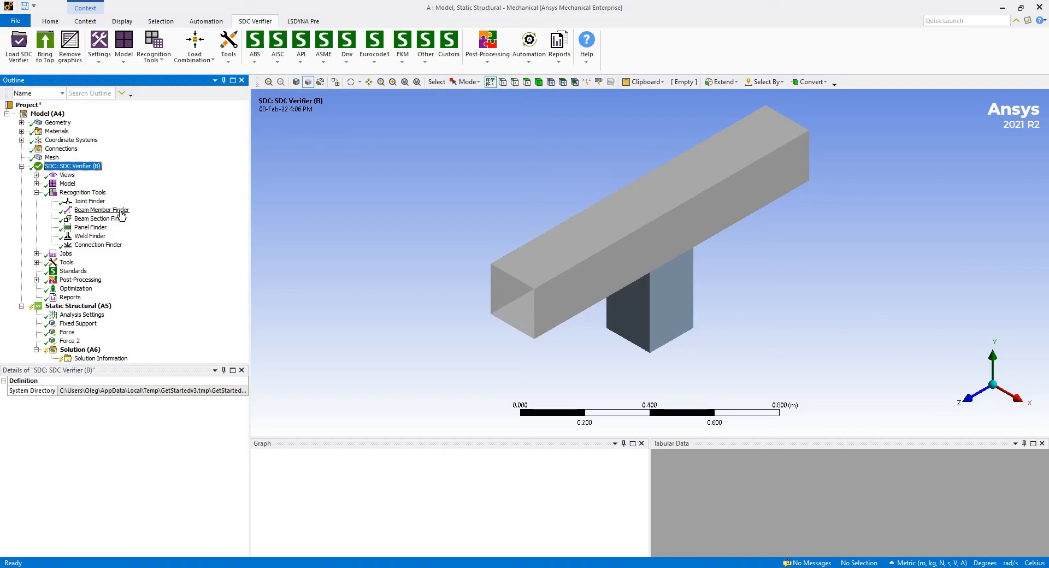
pyautogui.moveTo(109, 240)
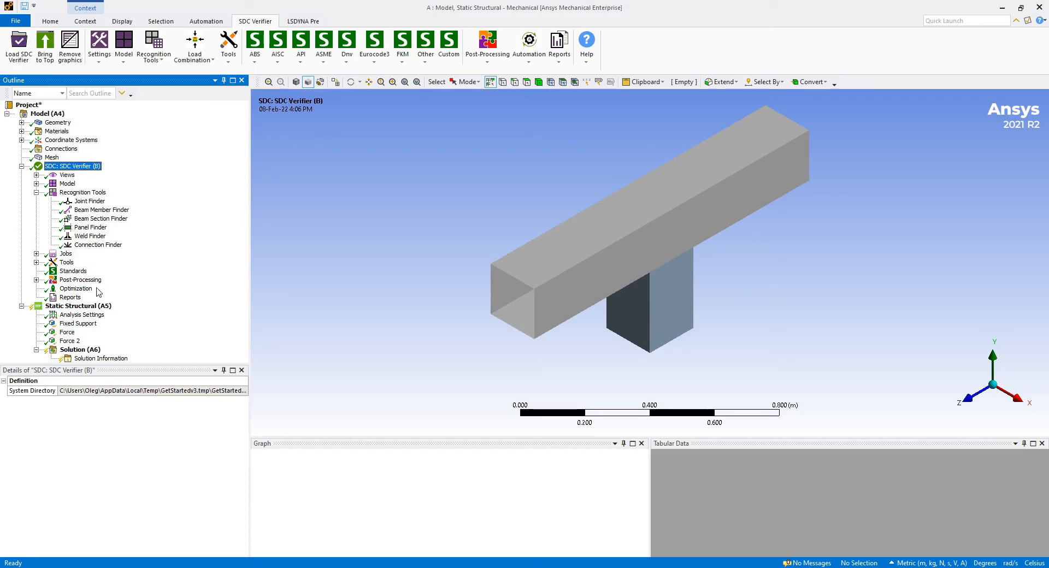
pyautogui.moveTo(71, 300)
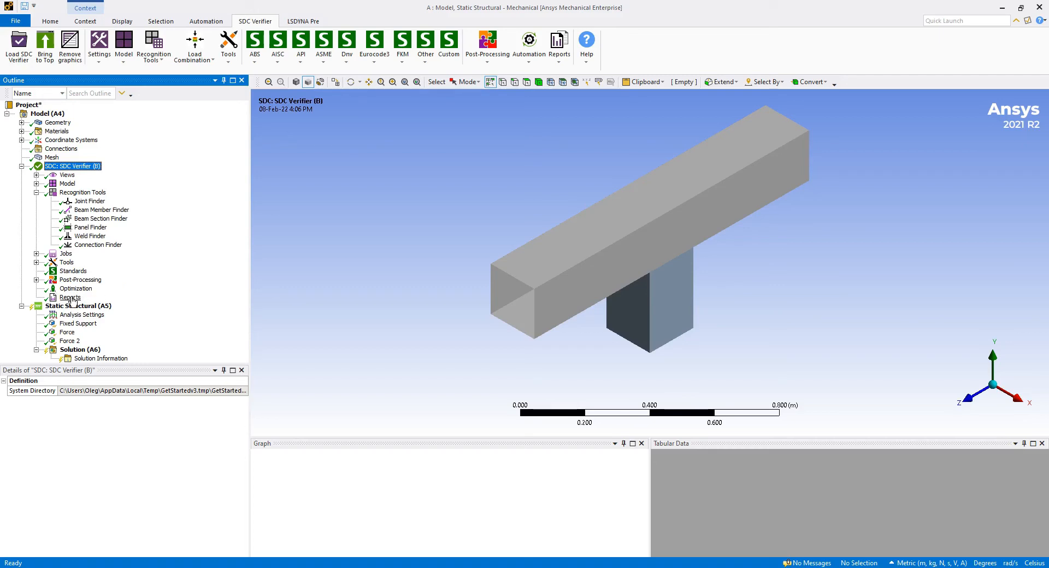
pyautogui.moveTo(89, 297)
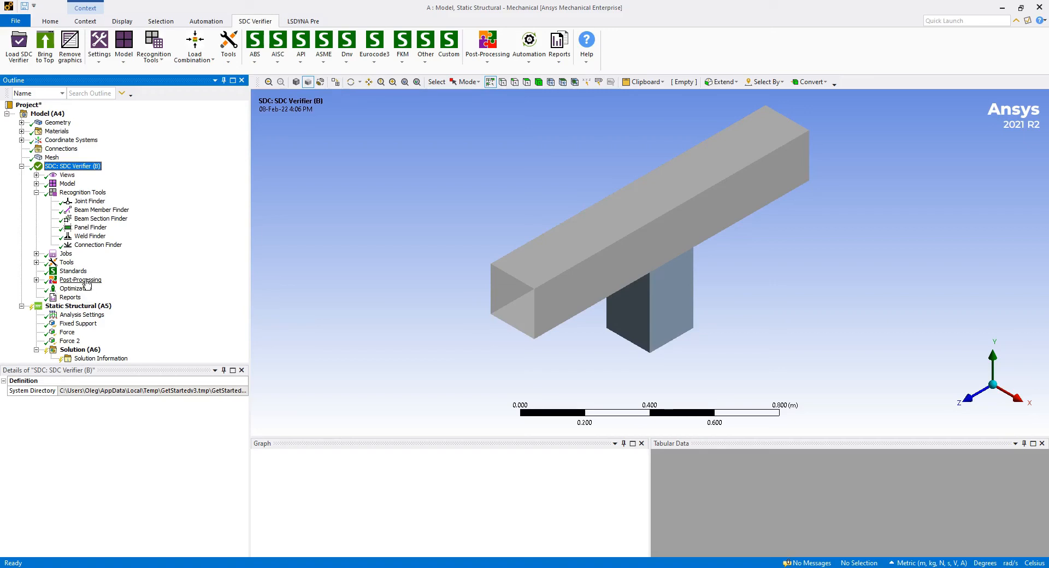
pyautogui.moveTo(66, 277)
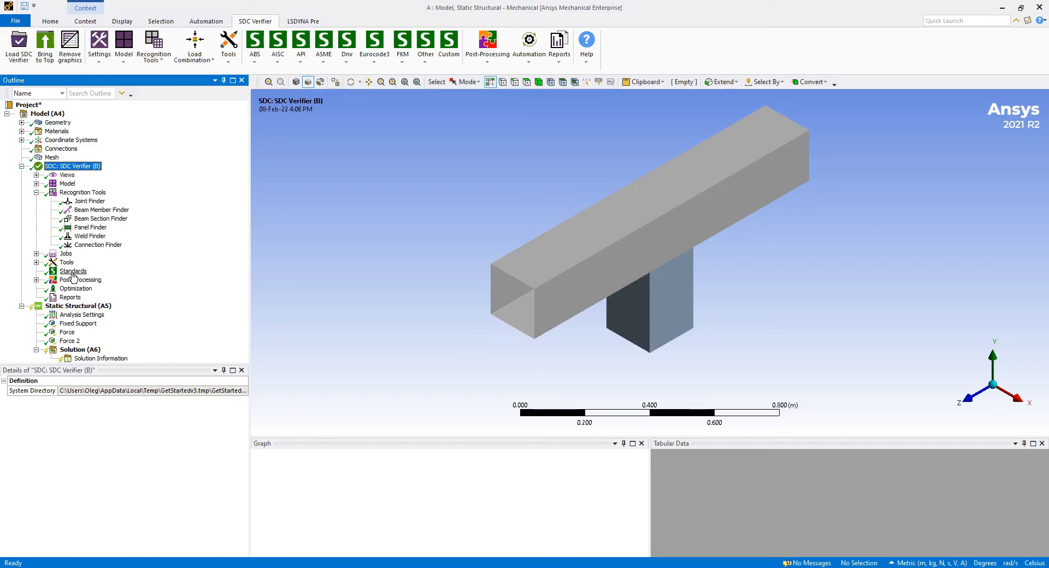
# Step: Add a standard under Standards and scroll the Select Standard list of Eurocode3, DNV, FKM
pyautogui.click(72, 271)
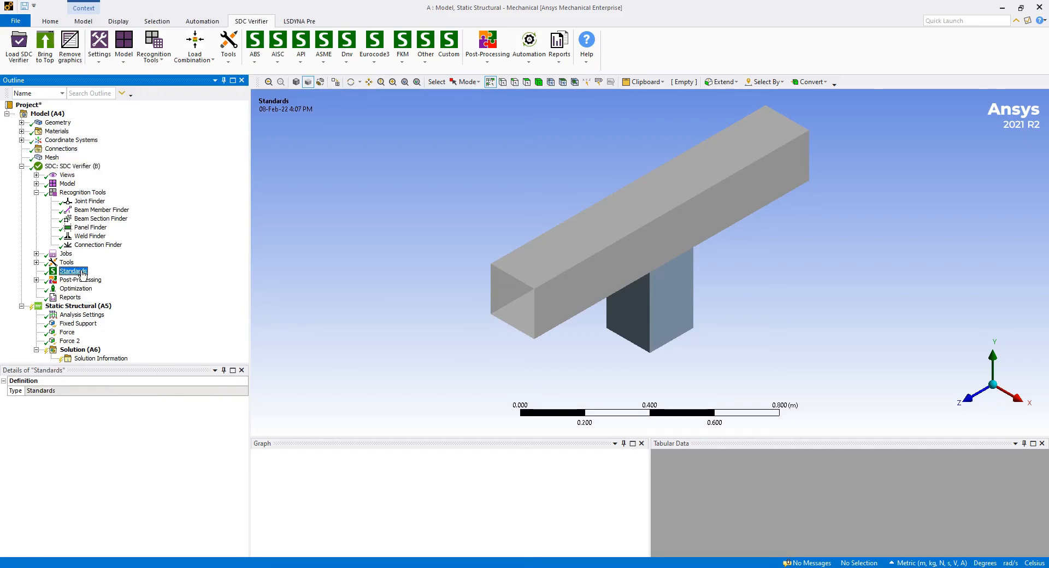
pyautogui.rightClick(71, 271)
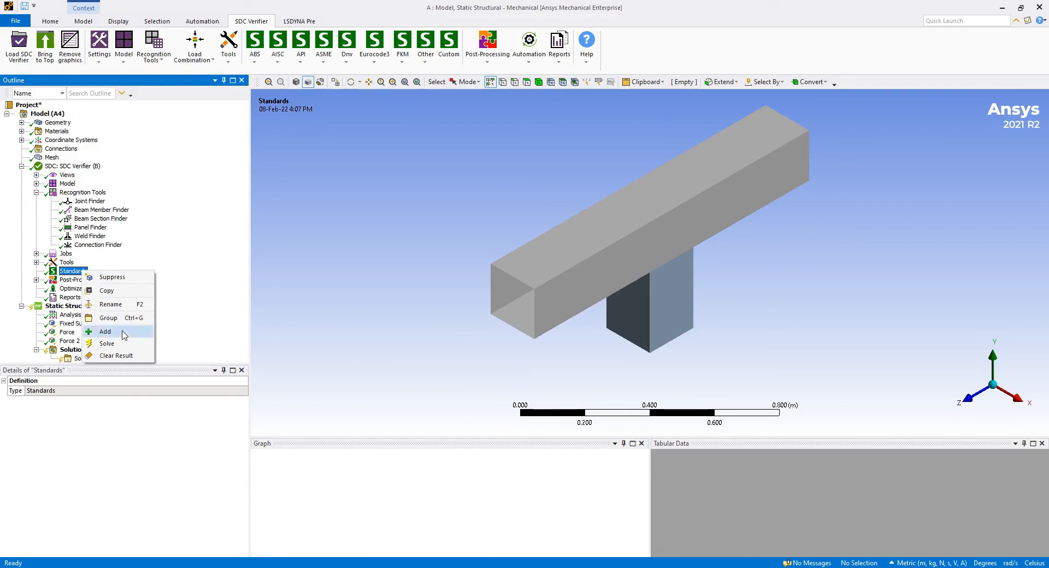
pyautogui.click(105, 331)
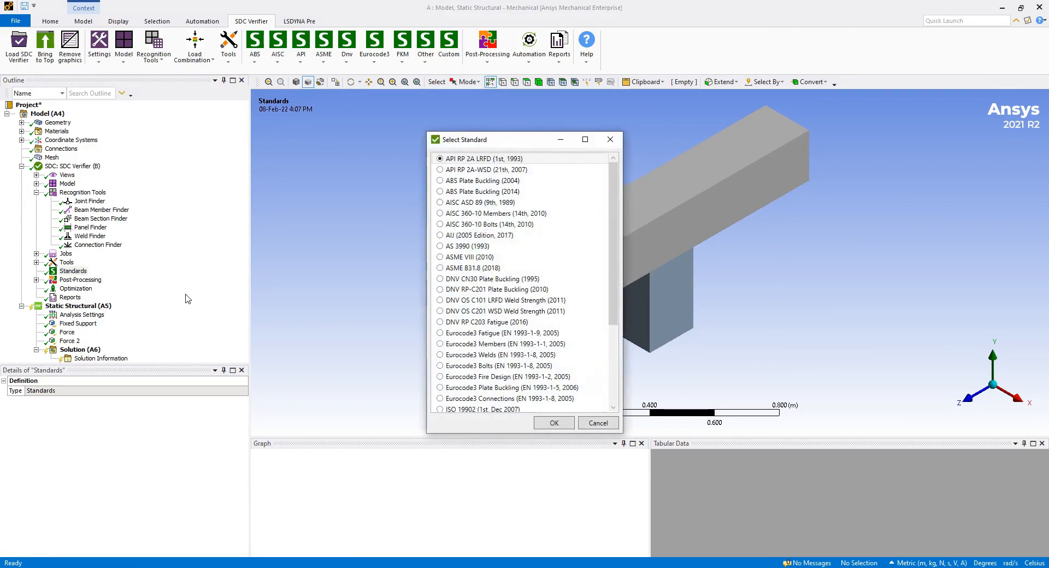
pyautogui.moveTo(577, 213)
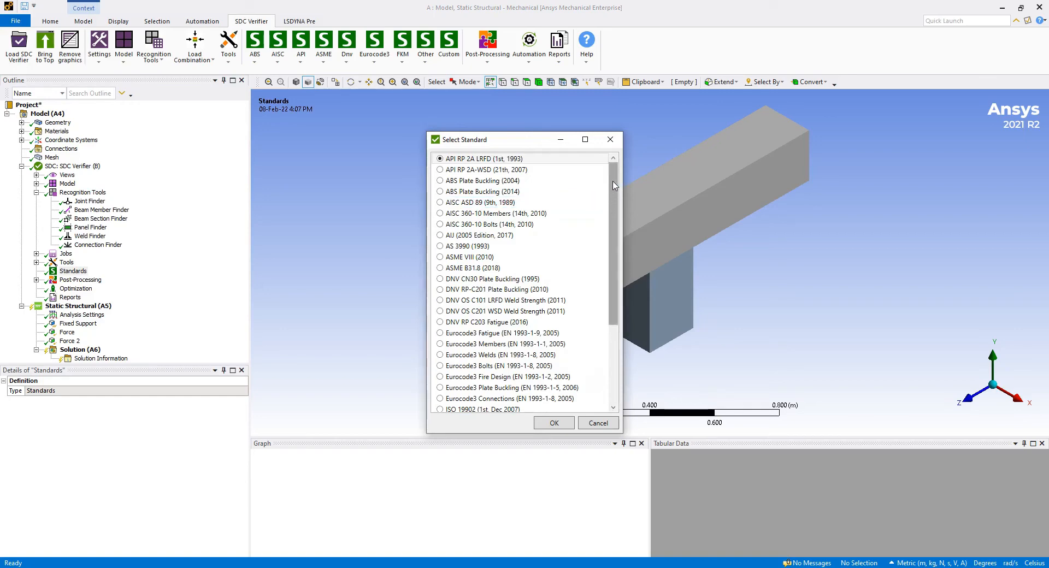
pyautogui.scroll(-3)
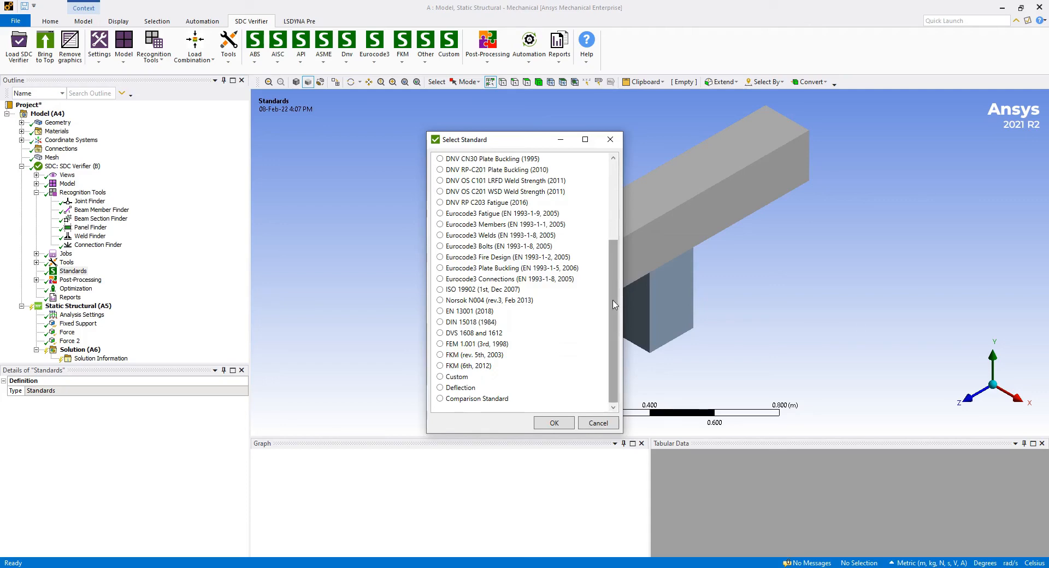
pyautogui.moveTo(612, 303)
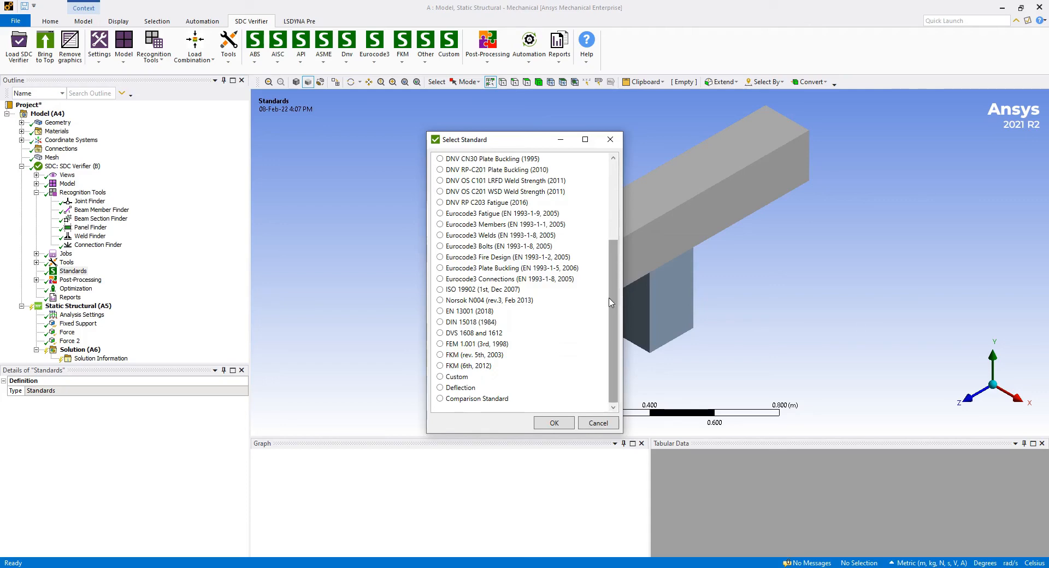